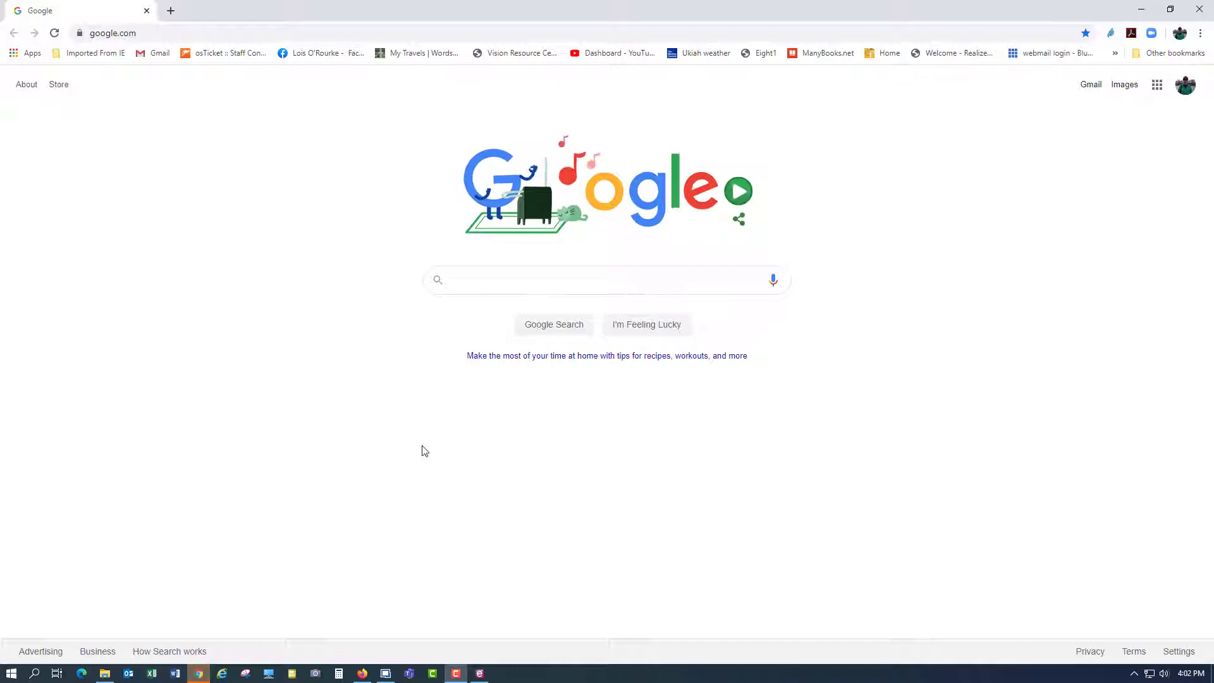
{"action": "type", "text": "office.com"}
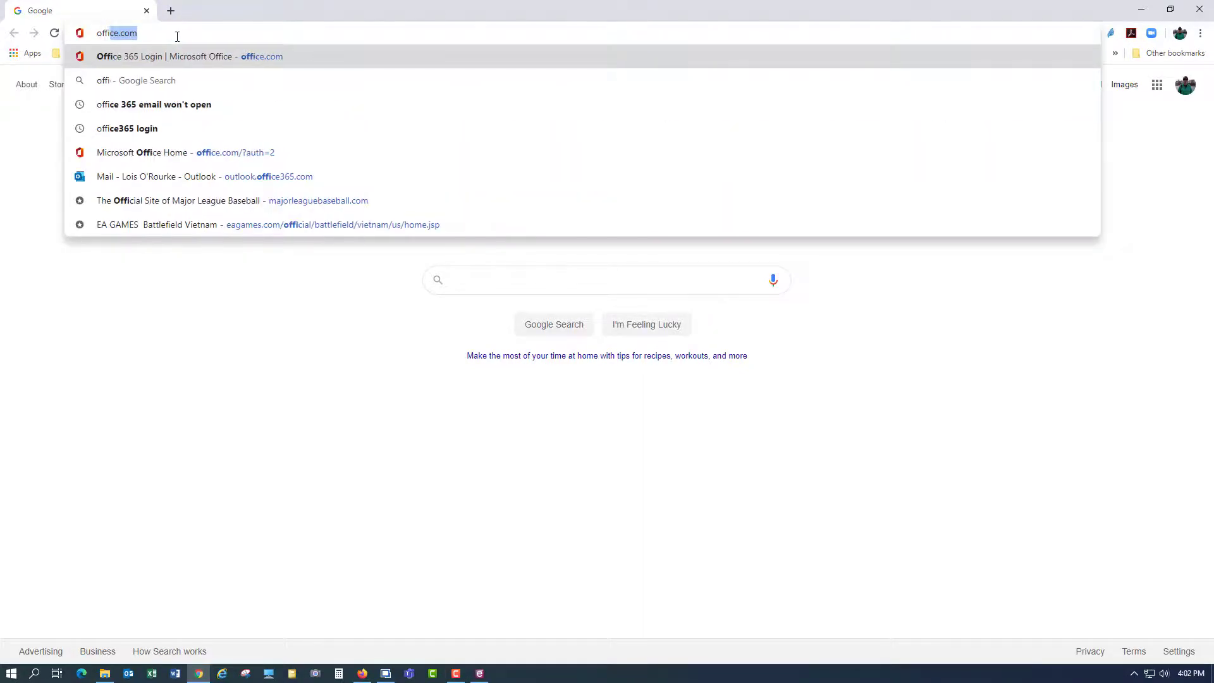